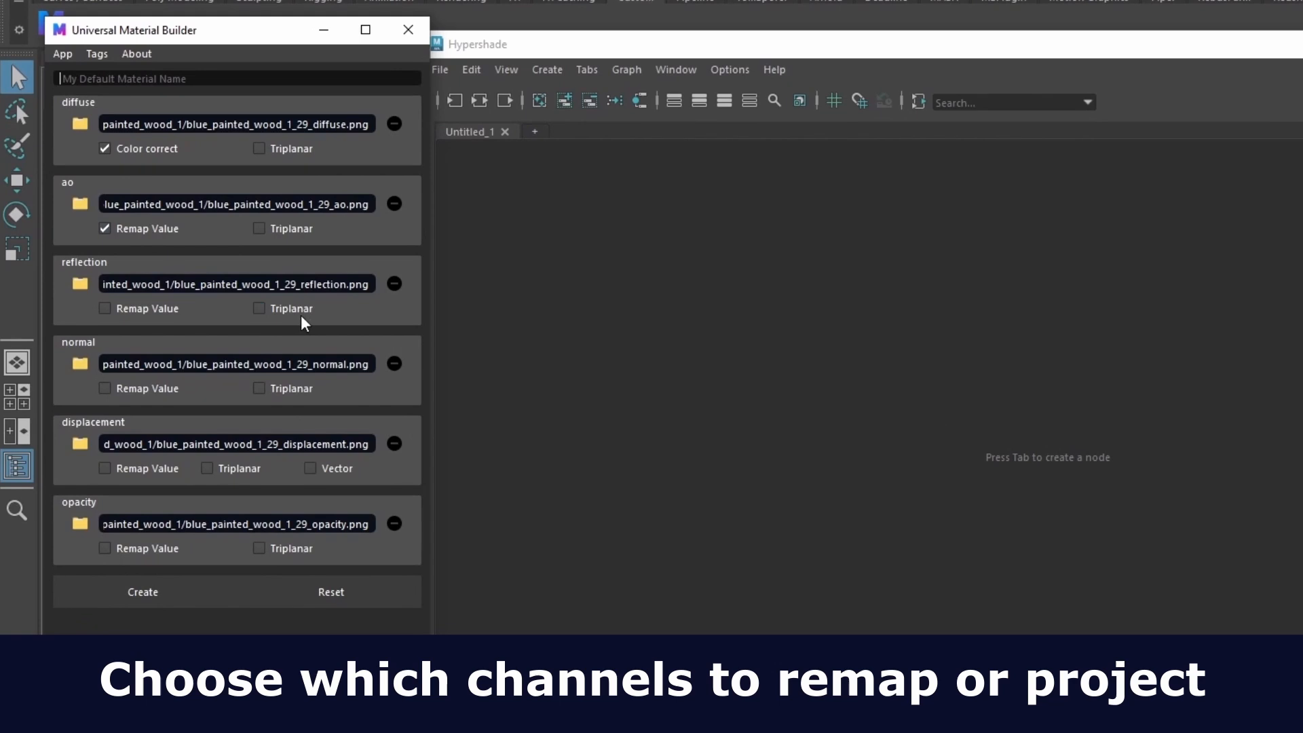
Enable Triplanar projection for reflection and name the material BluePaintSurface.
click(258, 308)
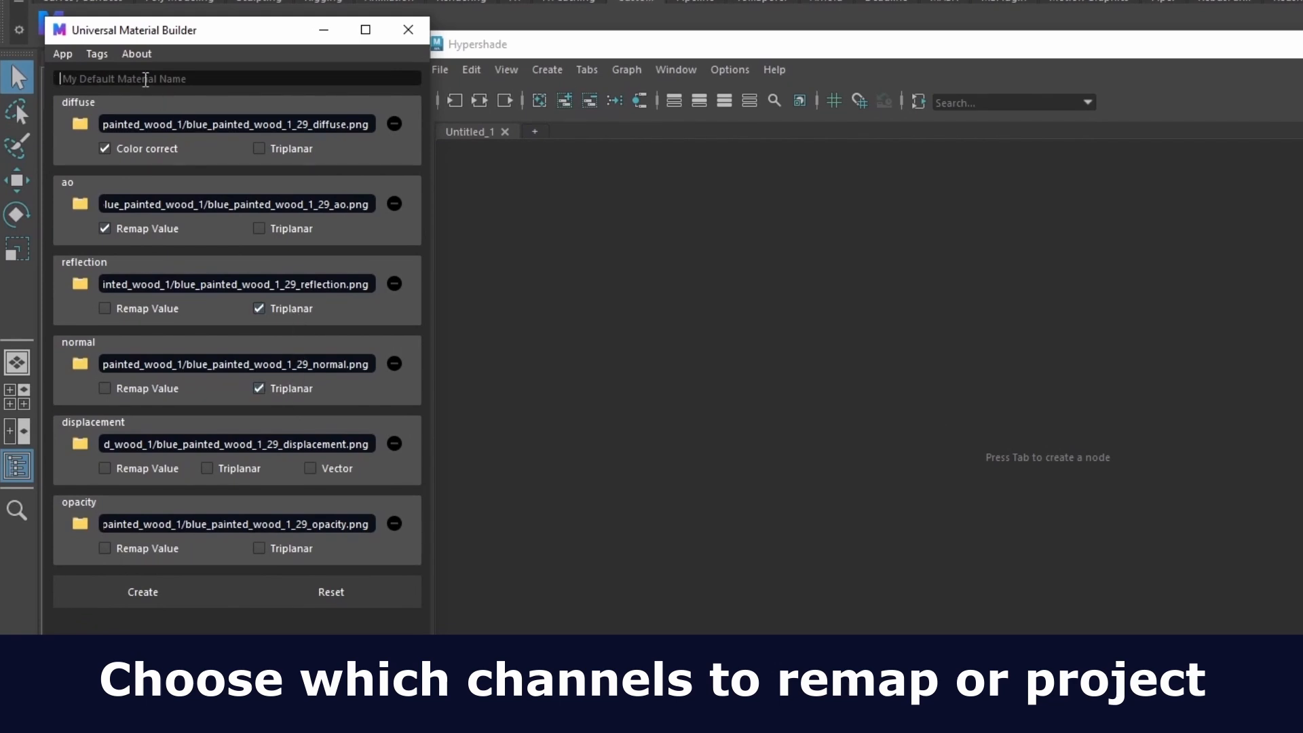
text(BluePain)
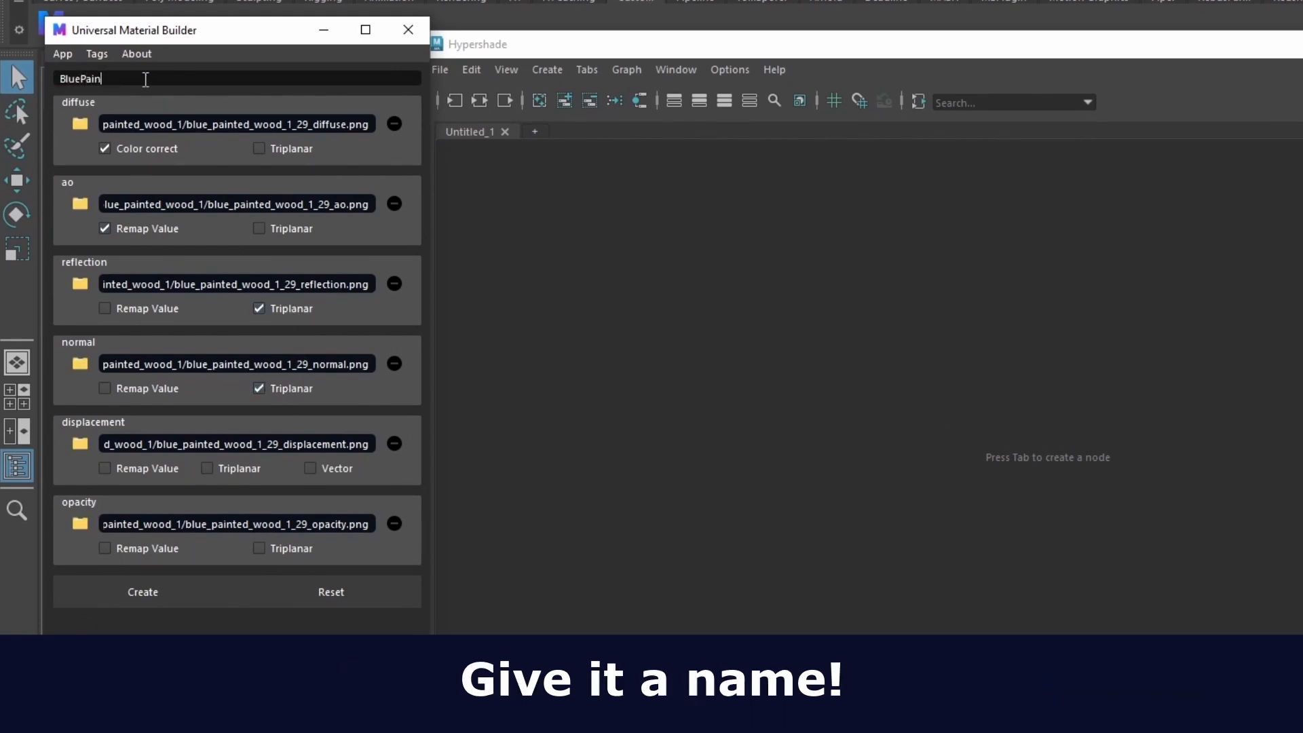
text(tSurface)
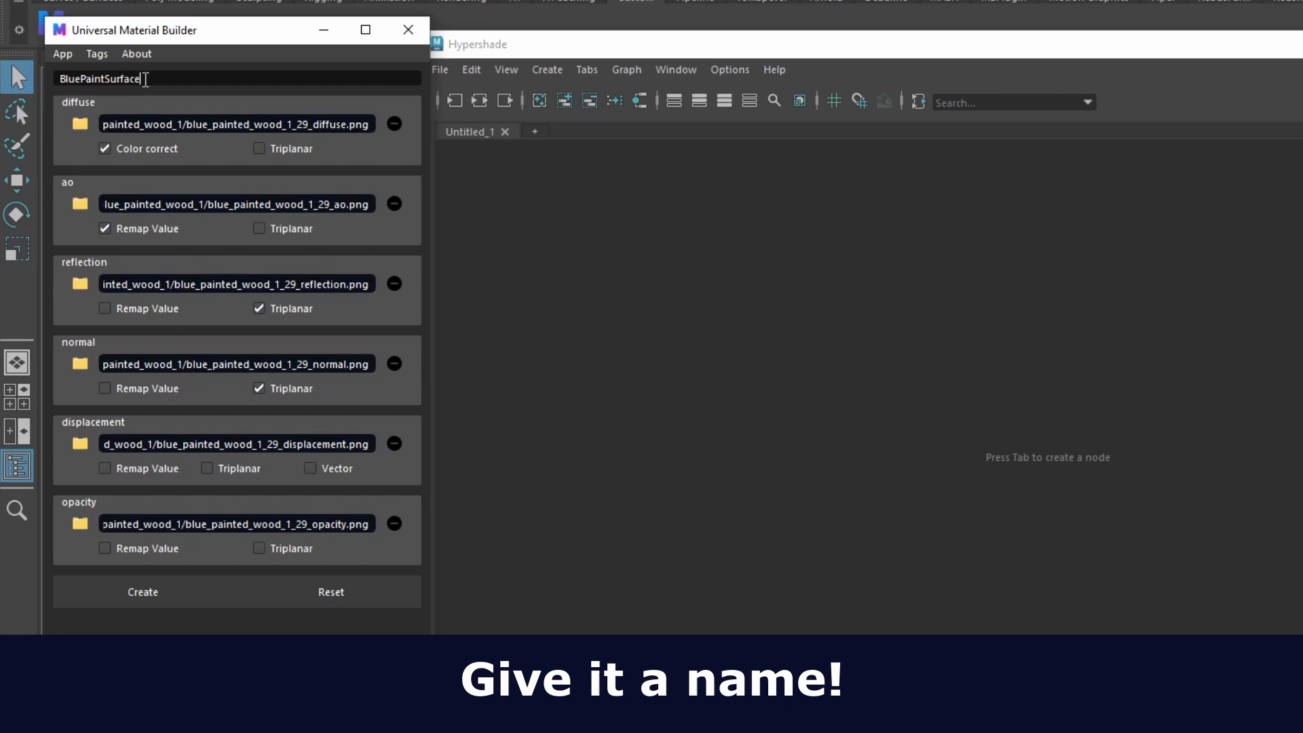
click(143, 592)
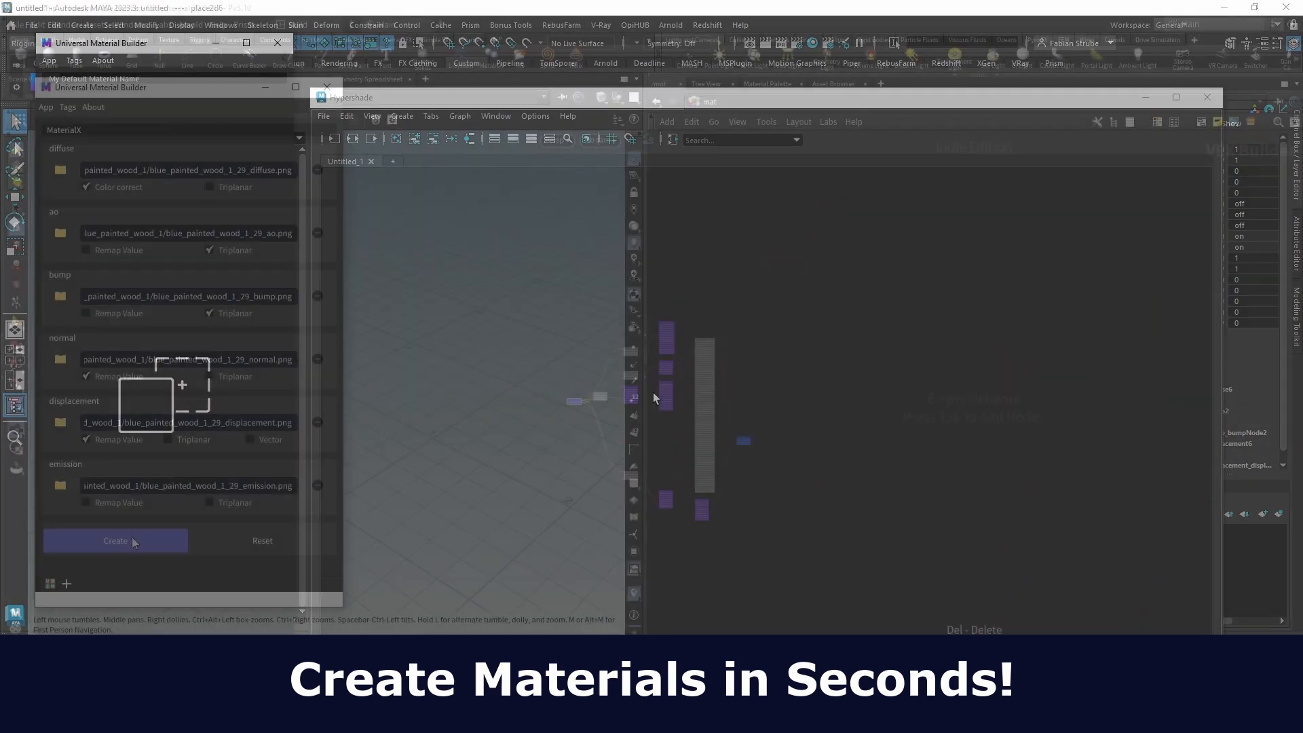
Create the wood material, then choose the Set Channel target for the dropped coat.png.
click(114, 542)
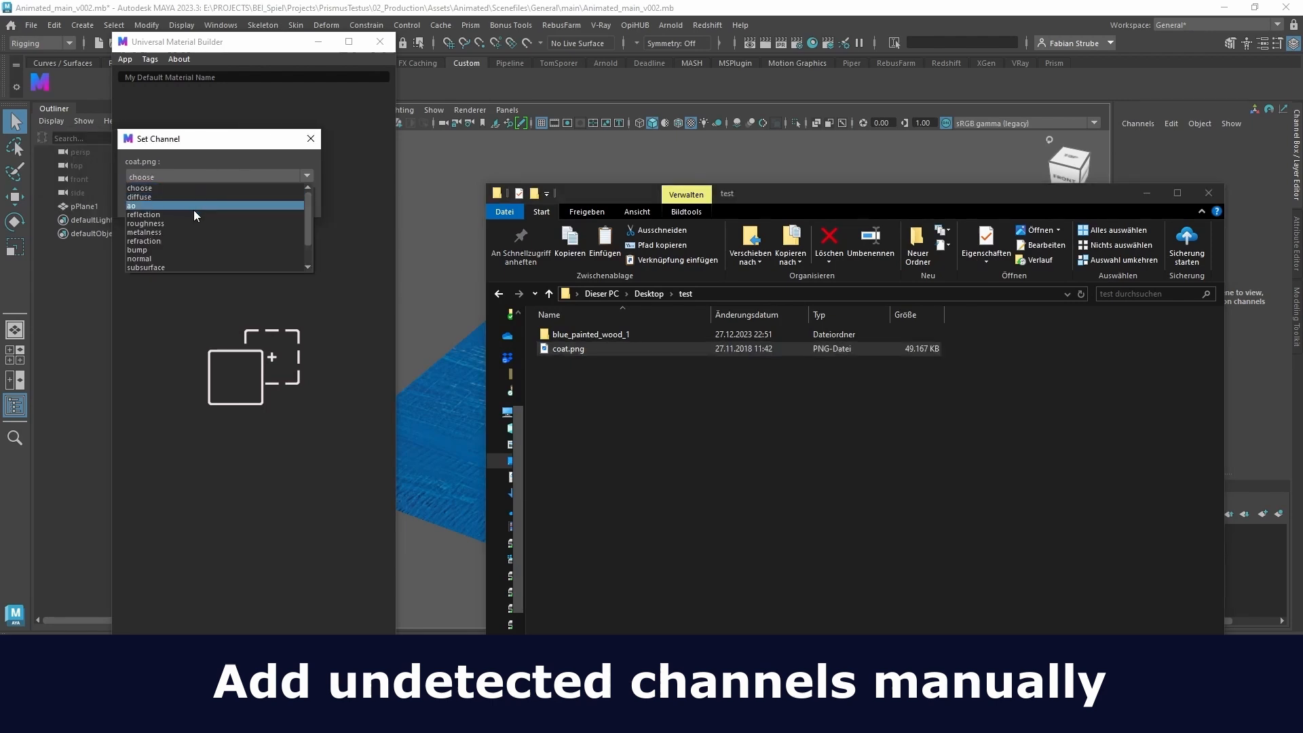
click(145, 223)
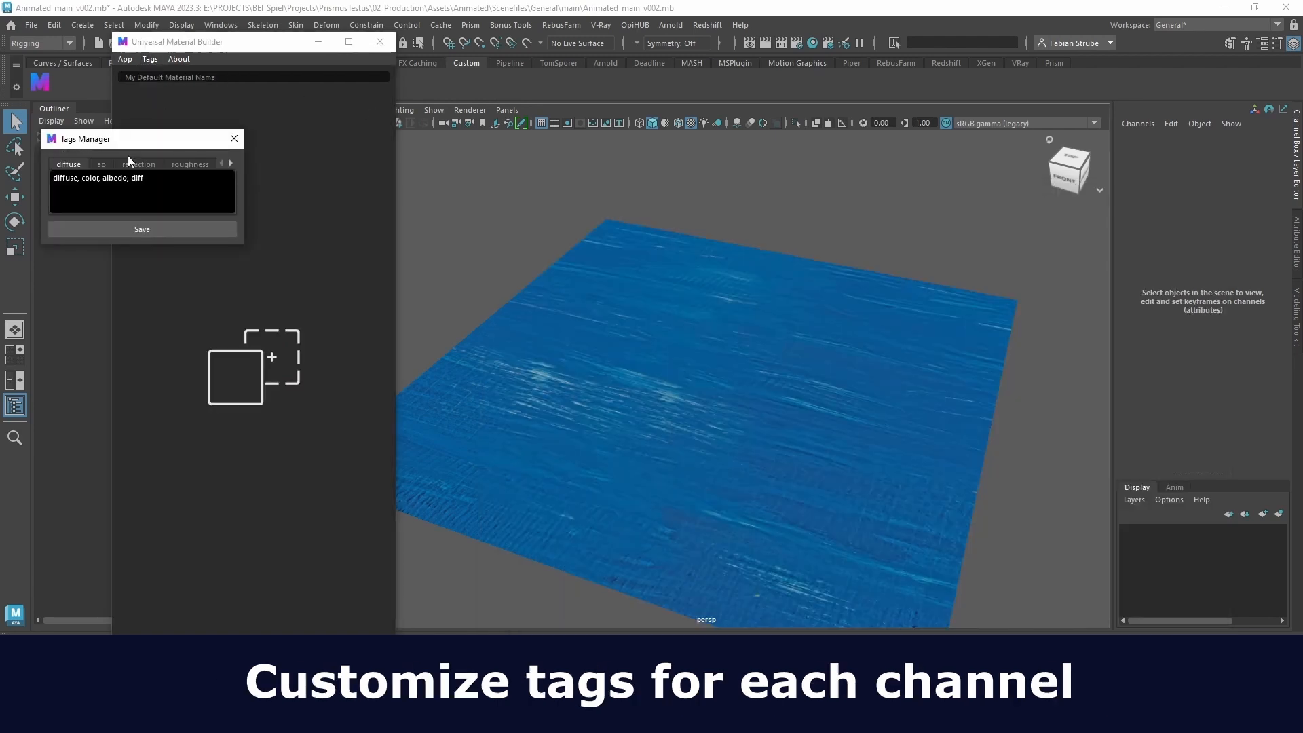
Edit detection tags in Tags Manager and create a material with coat.png as roughness.
click(189, 164)
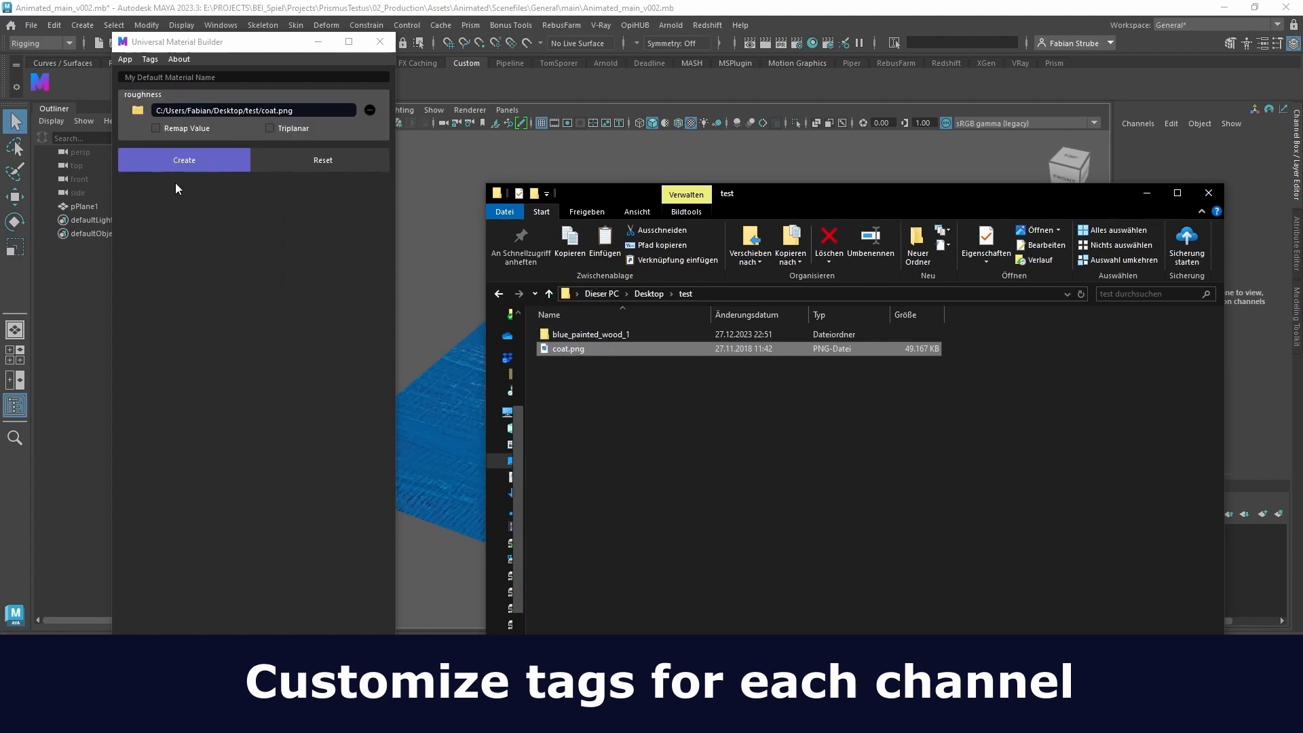
click(123, 58)
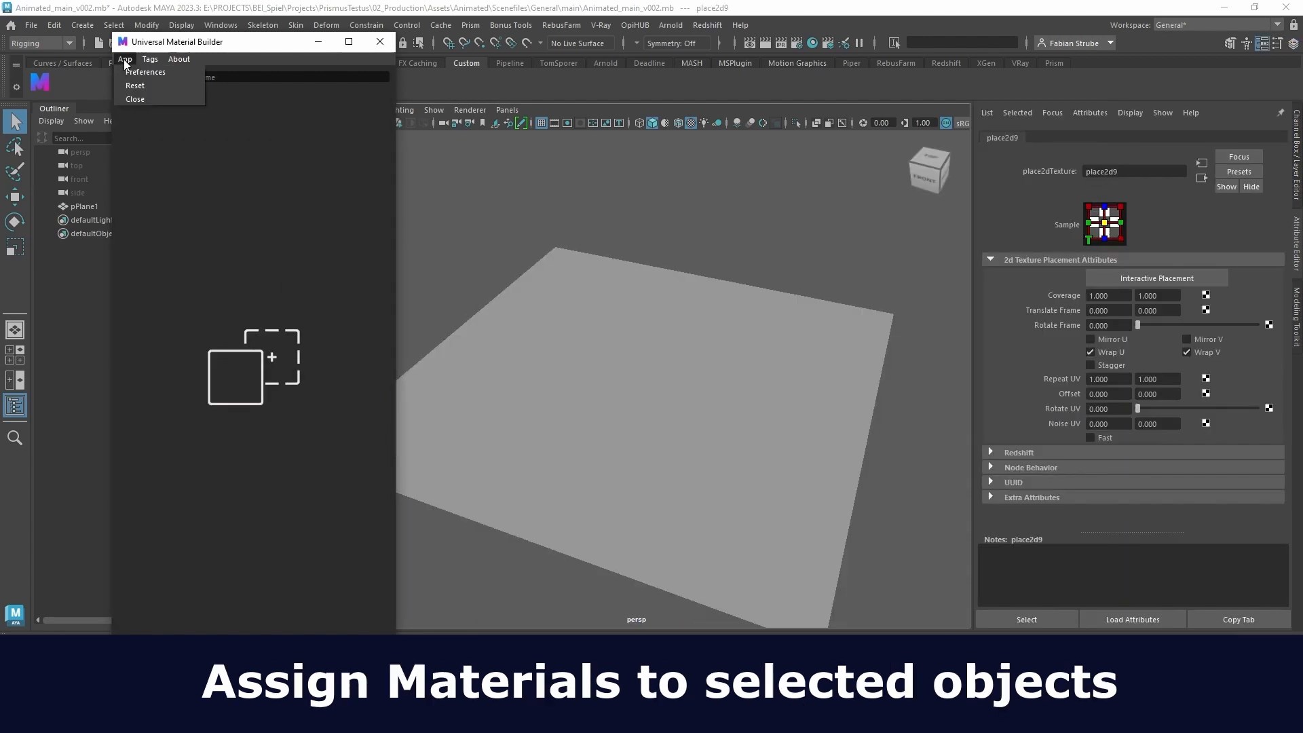
Enable Assign Material to selected Objects and create the Test2 wood material on the plane.
click(145, 72)
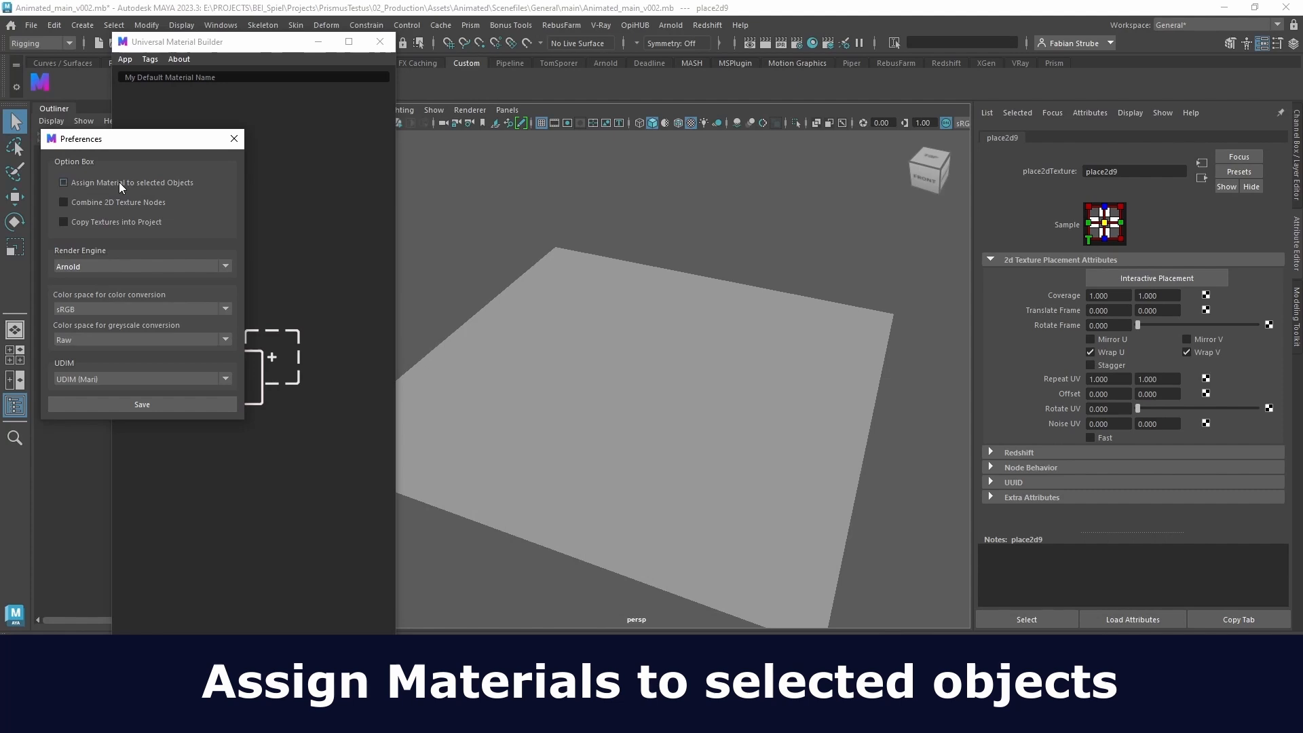
click(64, 182)
text(Test2)
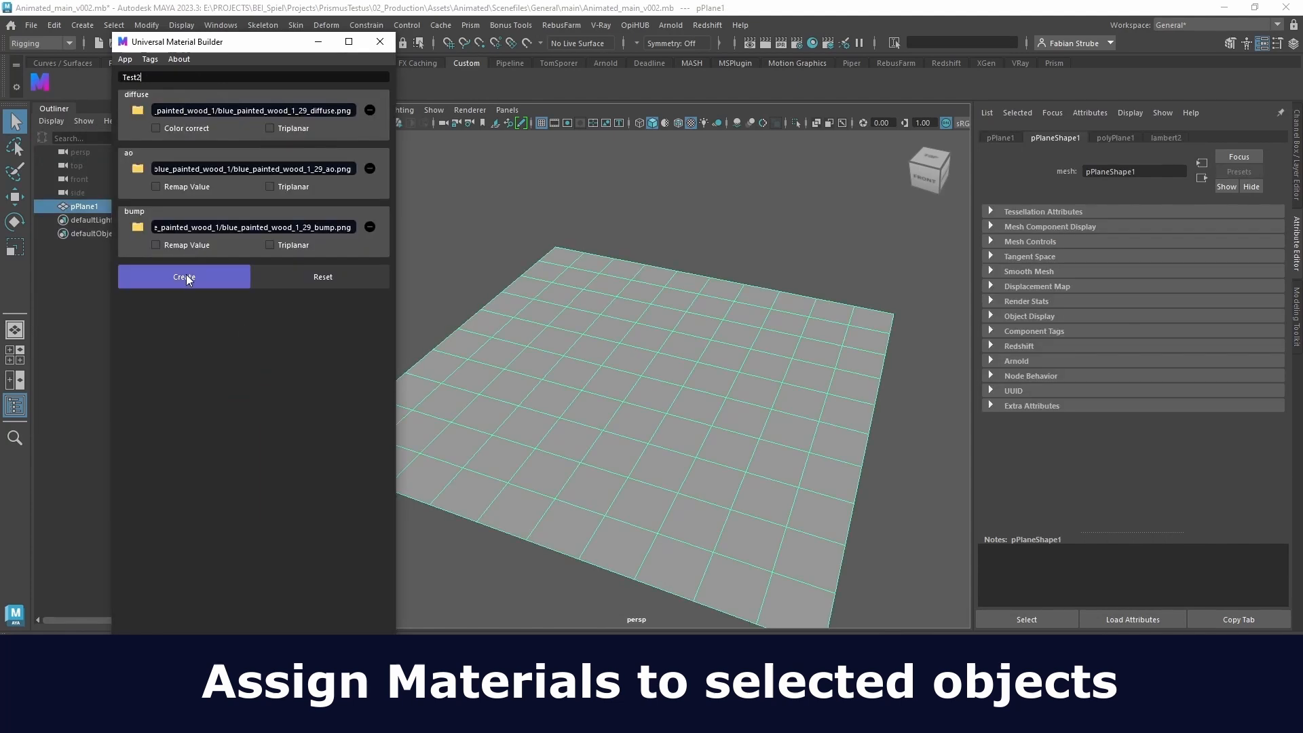
click(184, 277)
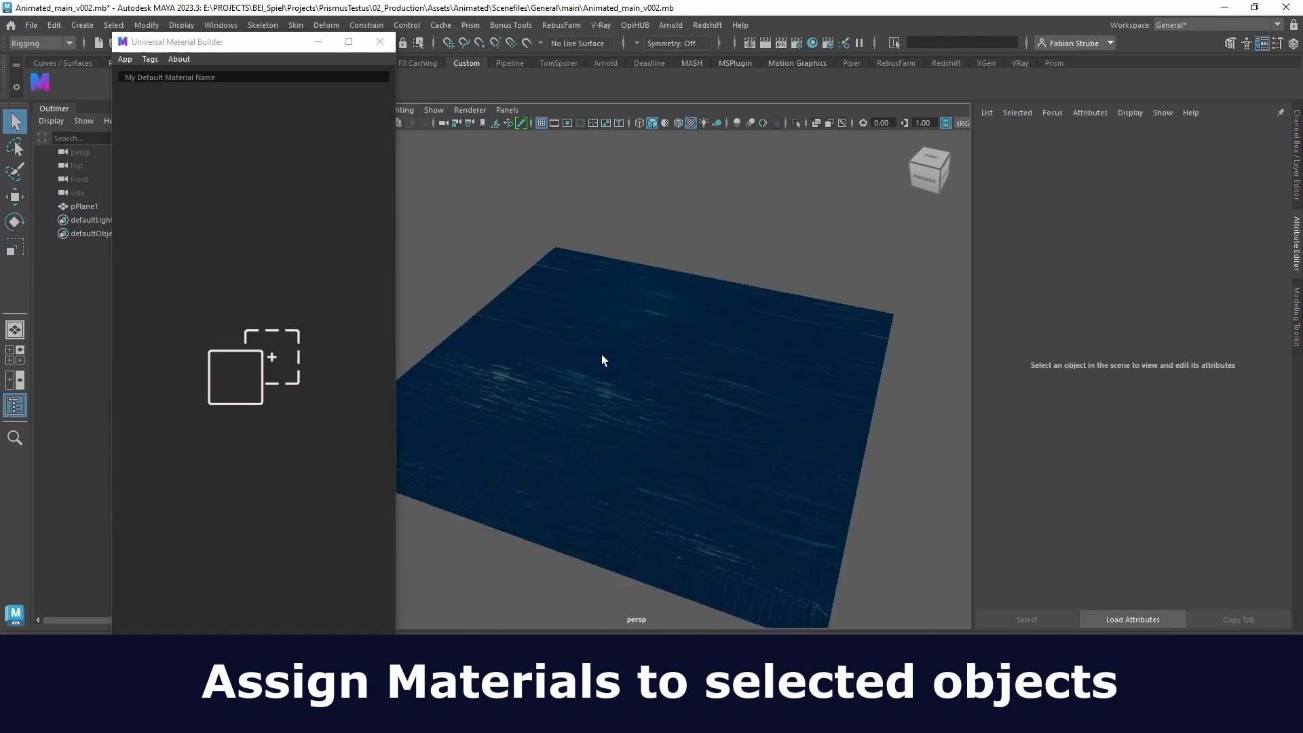
Enable Combine 2D Texture Nodes in Preferences so textures share one placement node.
click(123, 59)
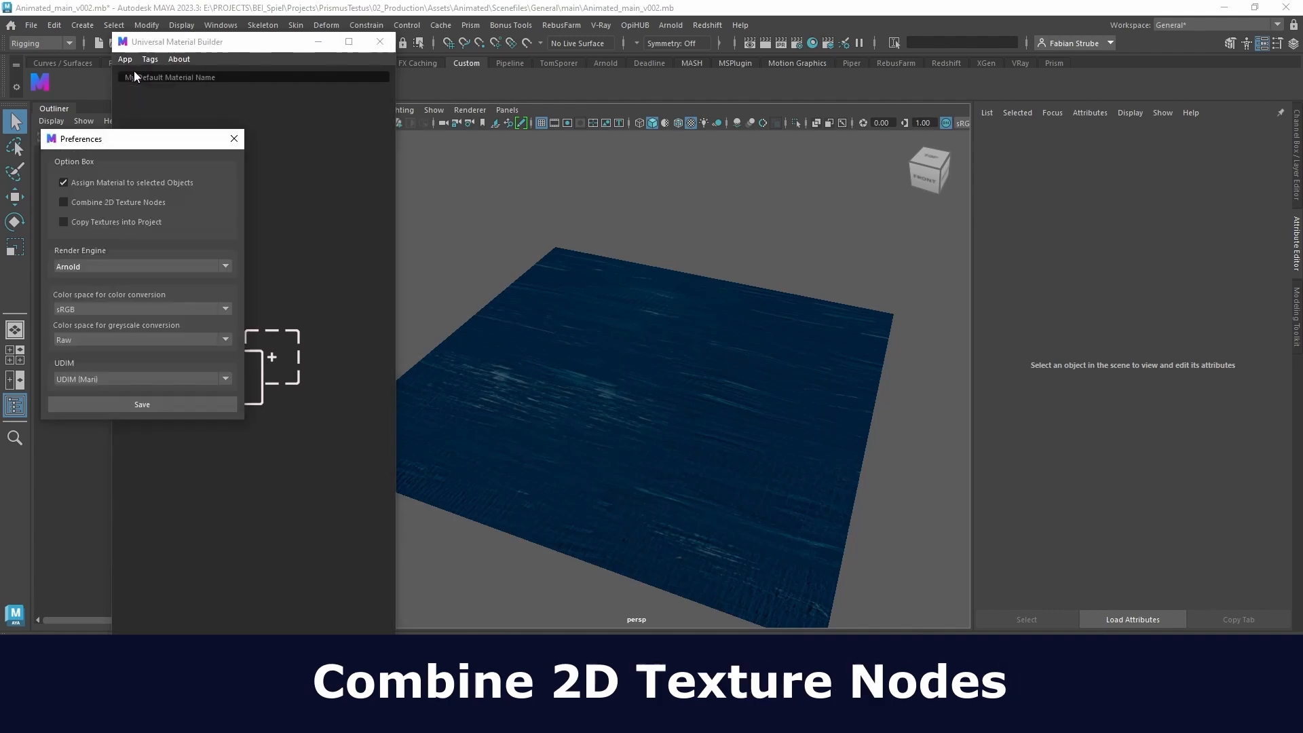
click(142, 404)
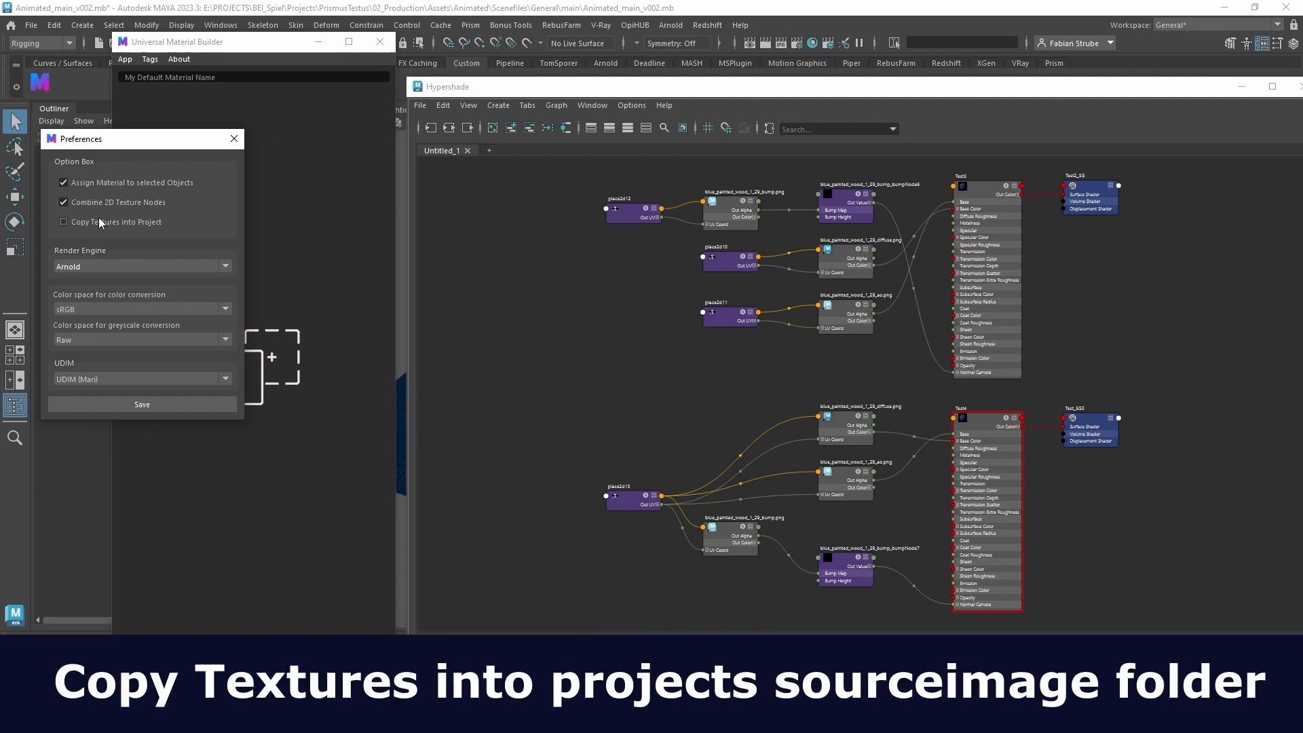
Enable Copy Textures into Project and browse the material's copied tex folder.
click(64, 222)
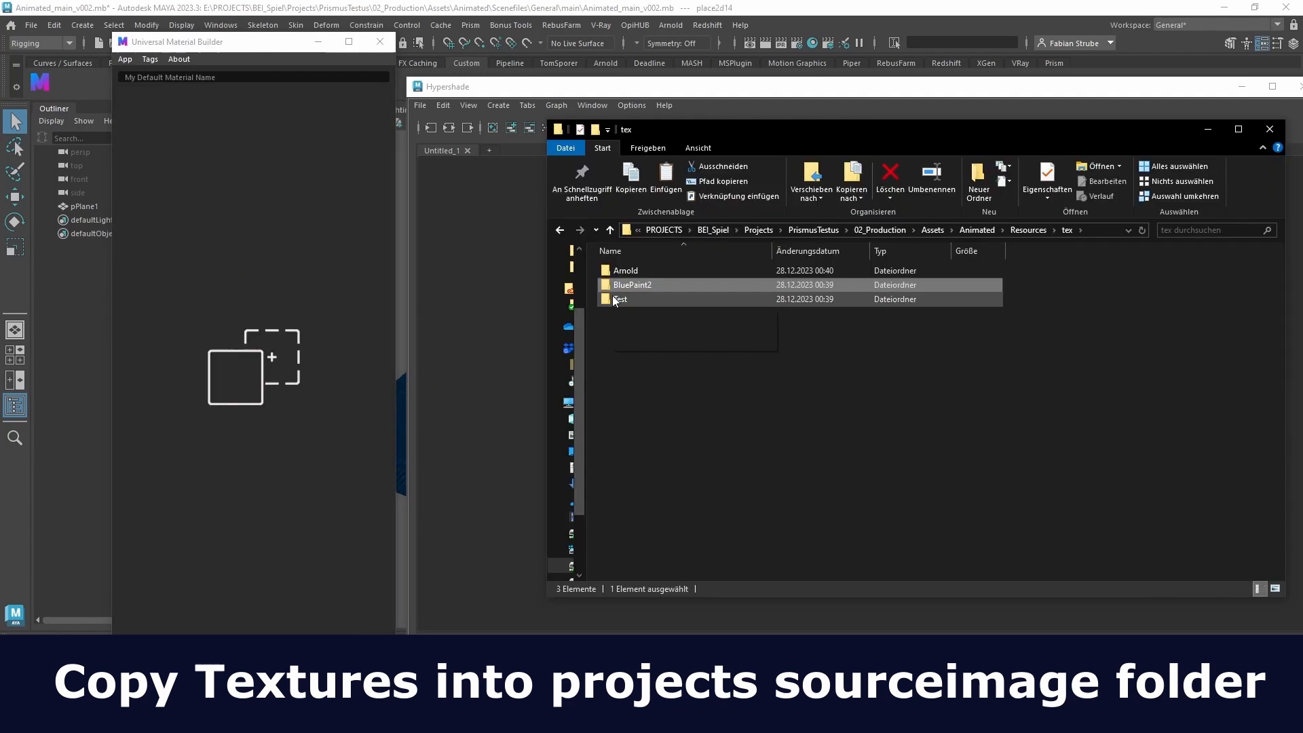
double_click(621, 299)
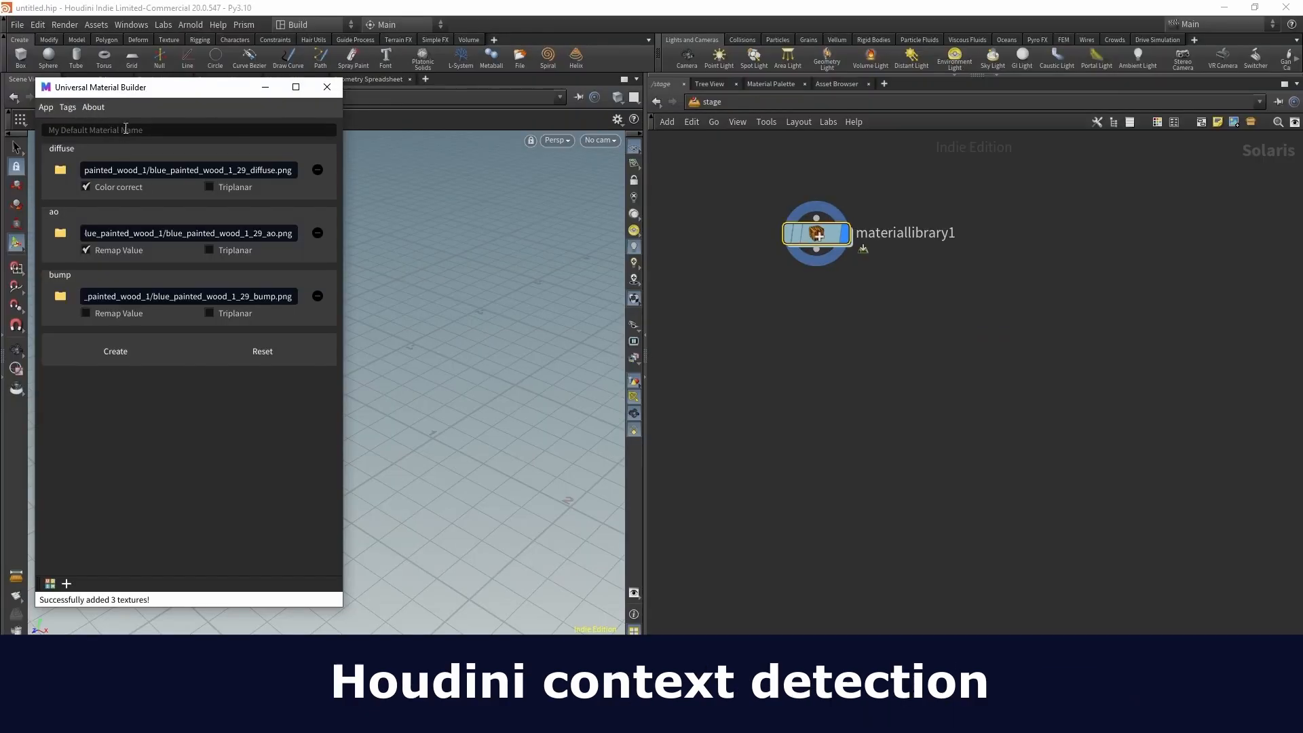
Name the material Test and create it inside the materiallibrary1 network.
text(Test)
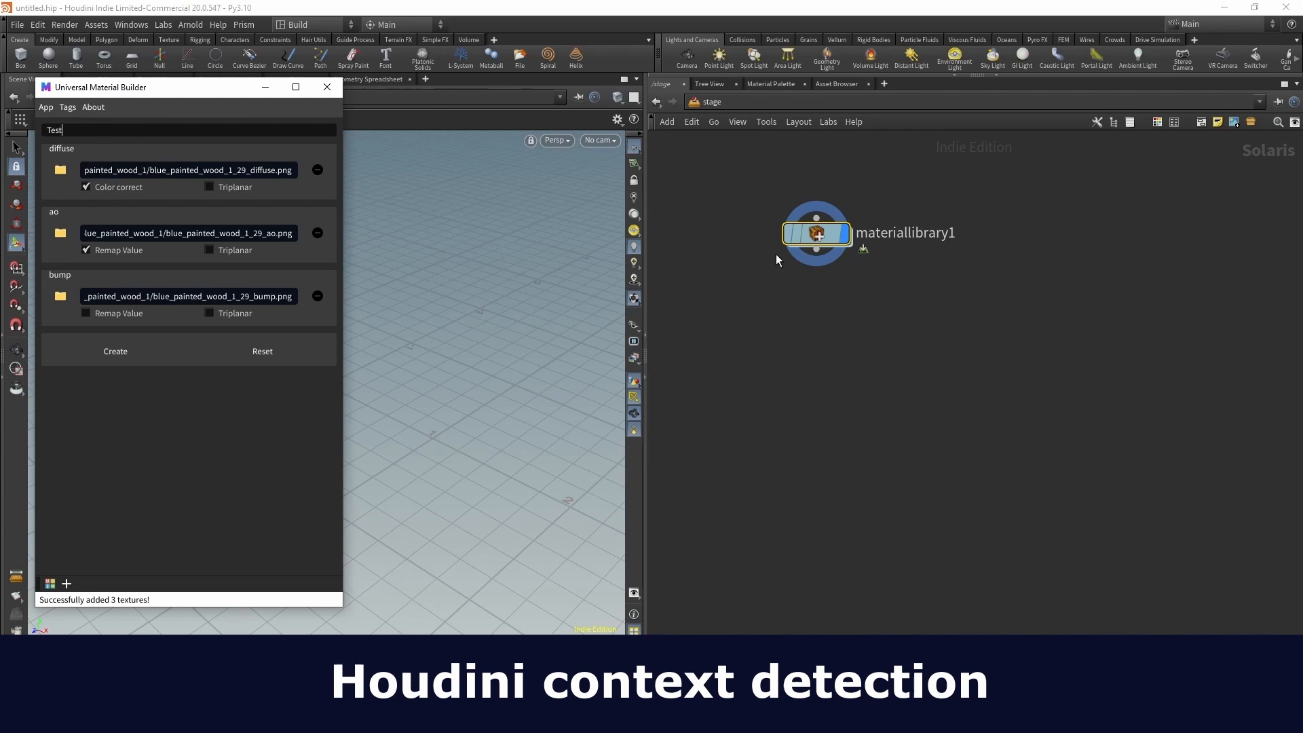
click(114, 350)
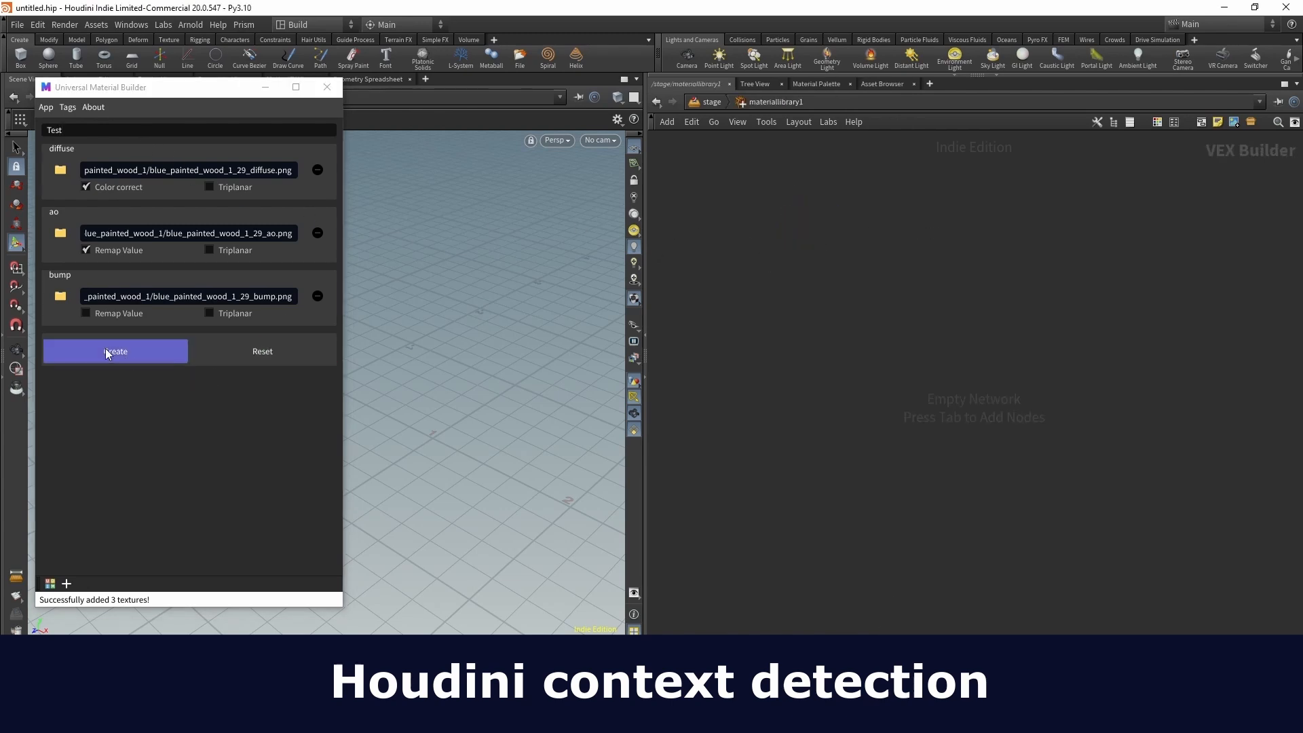
click(115, 350)
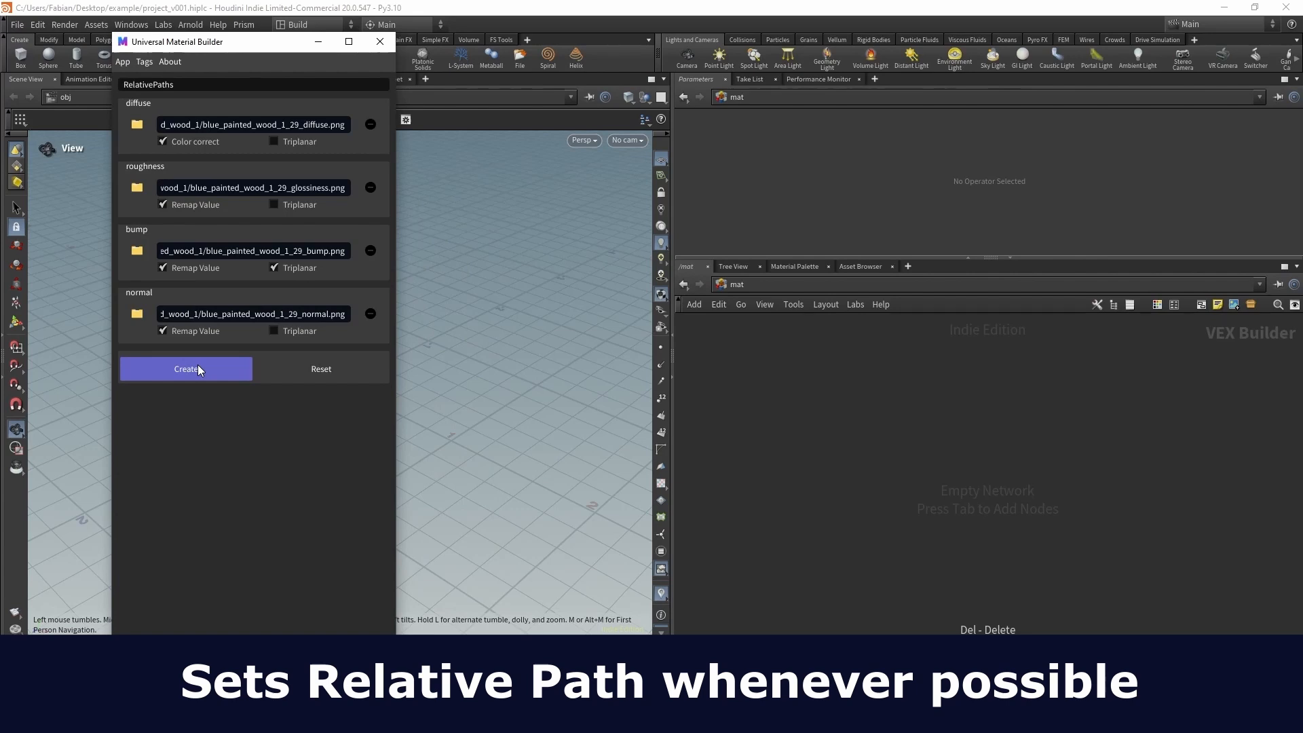
Create the RelativePaths material with its four wood textures in the mat network.
click(186, 369)
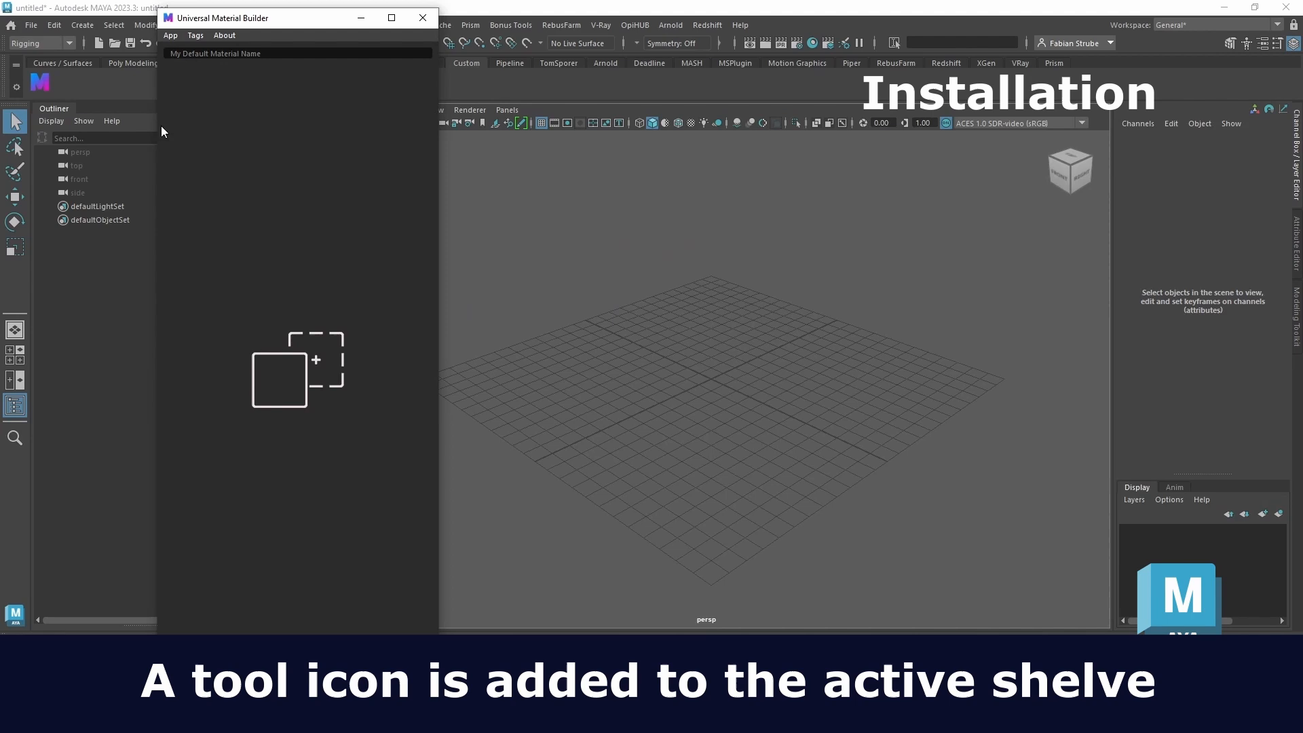
Launch Universal Material Builder from its new shelf icon.
click(422, 18)
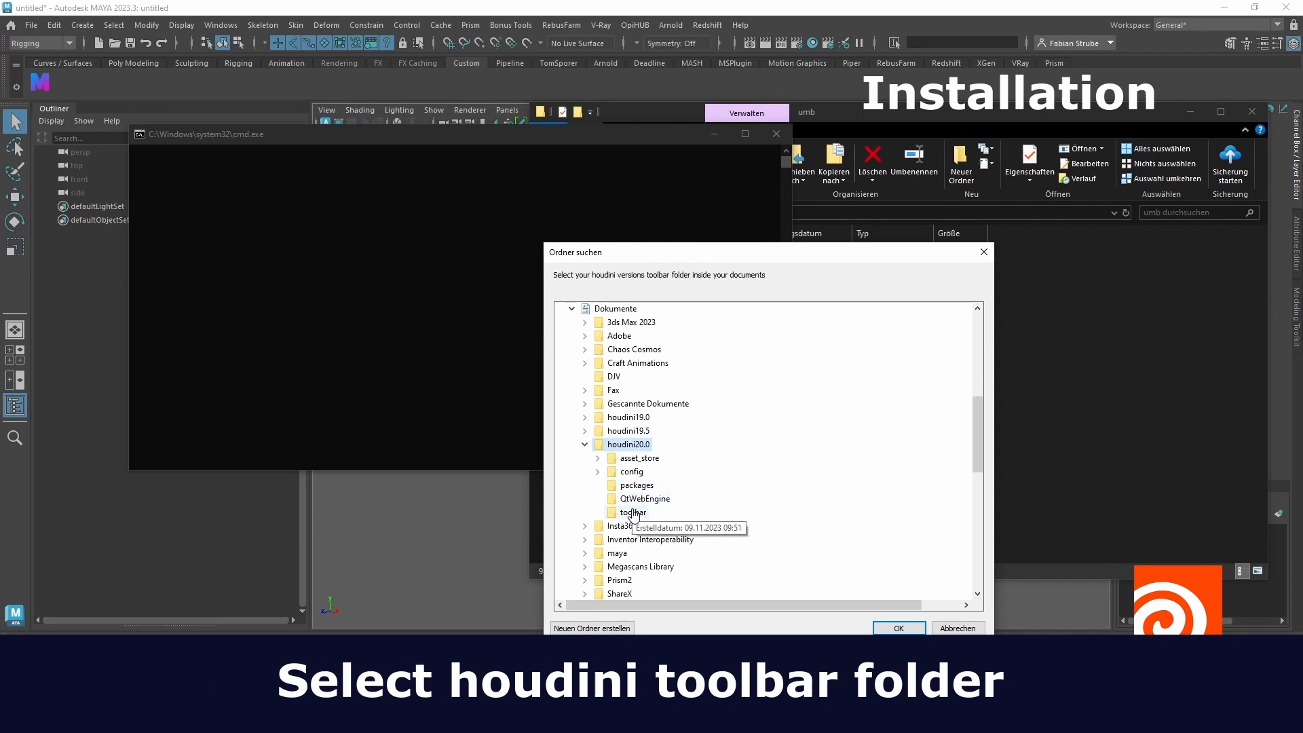
Select Dokumente > houdini20.0 > toolbar as the installer's target folder.
click(899, 627)
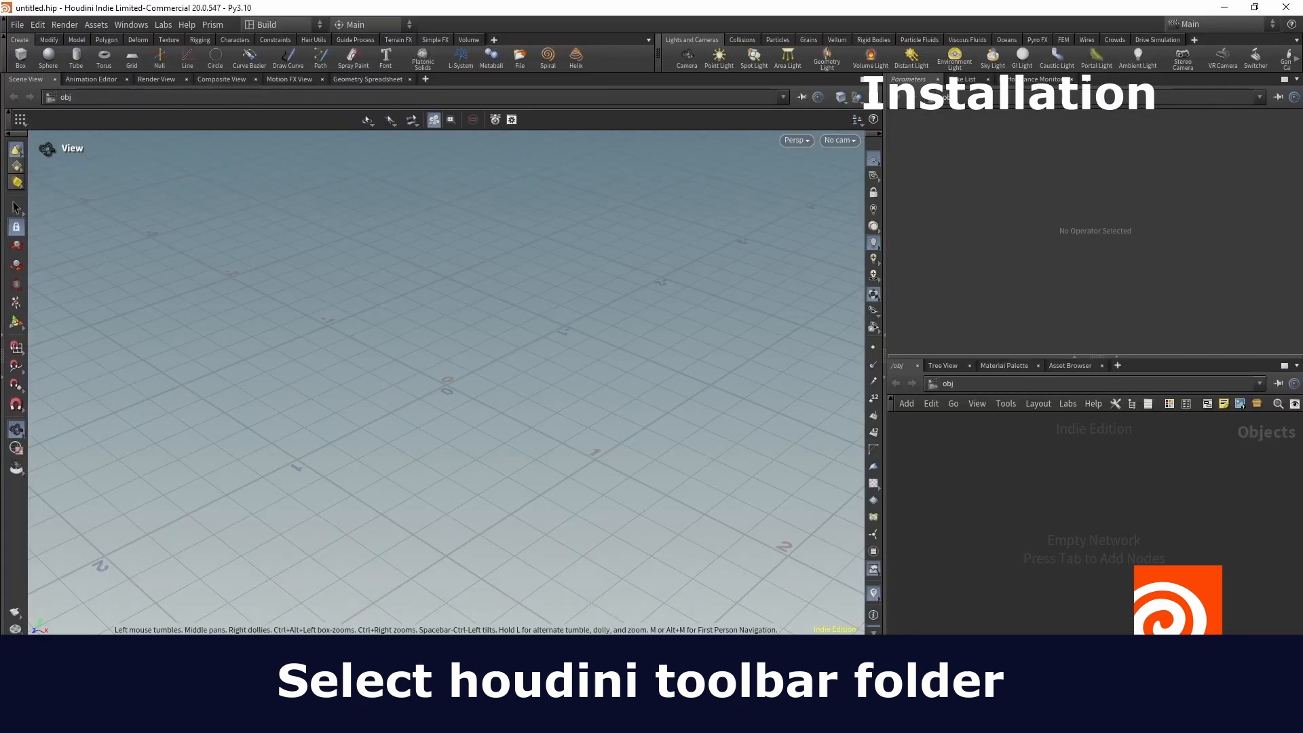
Enable the FS Tools shelf and launch Universal Material Builder from its shelf icon.
click(493, 39)
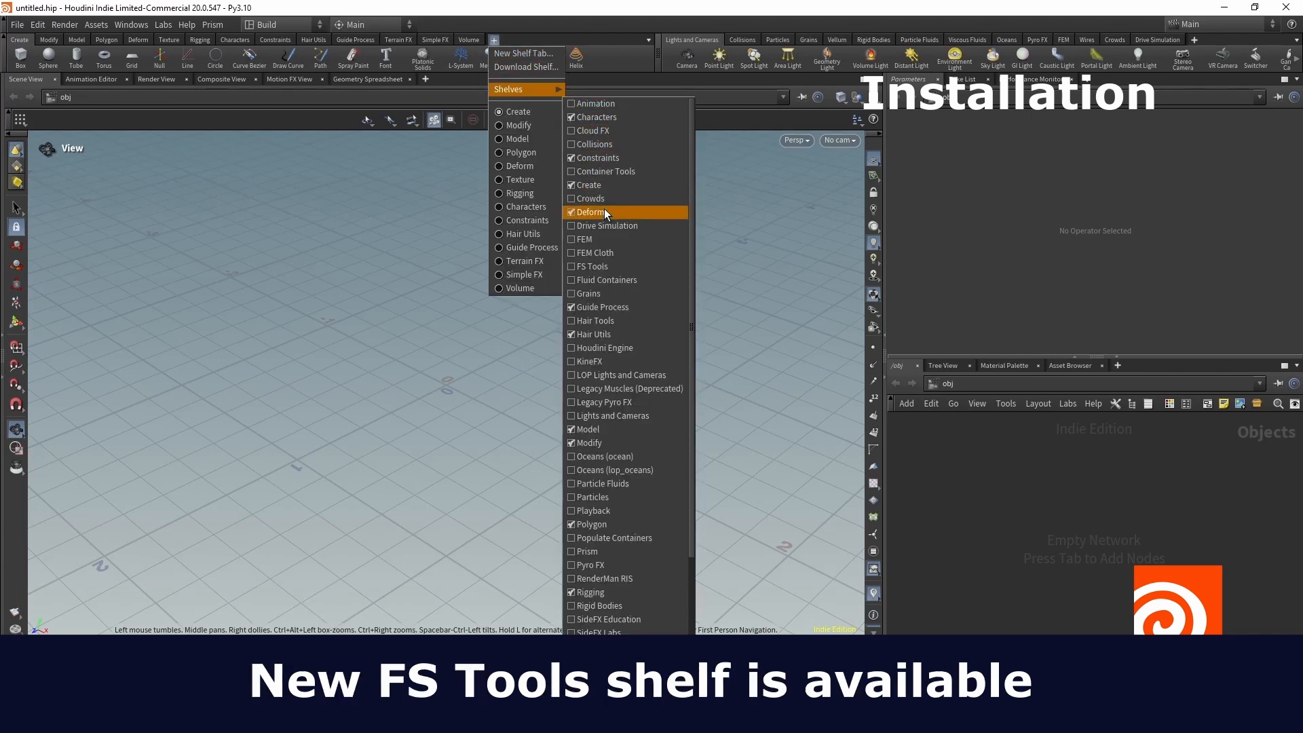
click(592, 266)
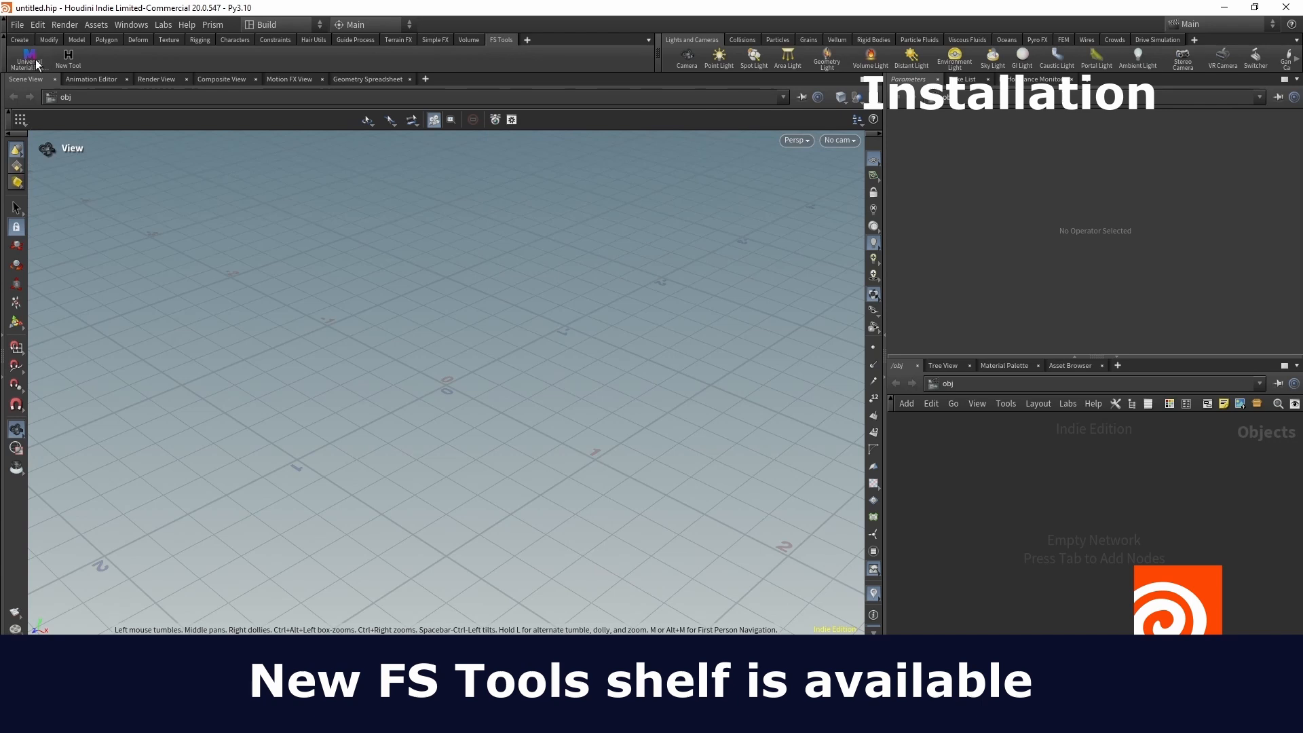
click(27, 59)
text(uni)
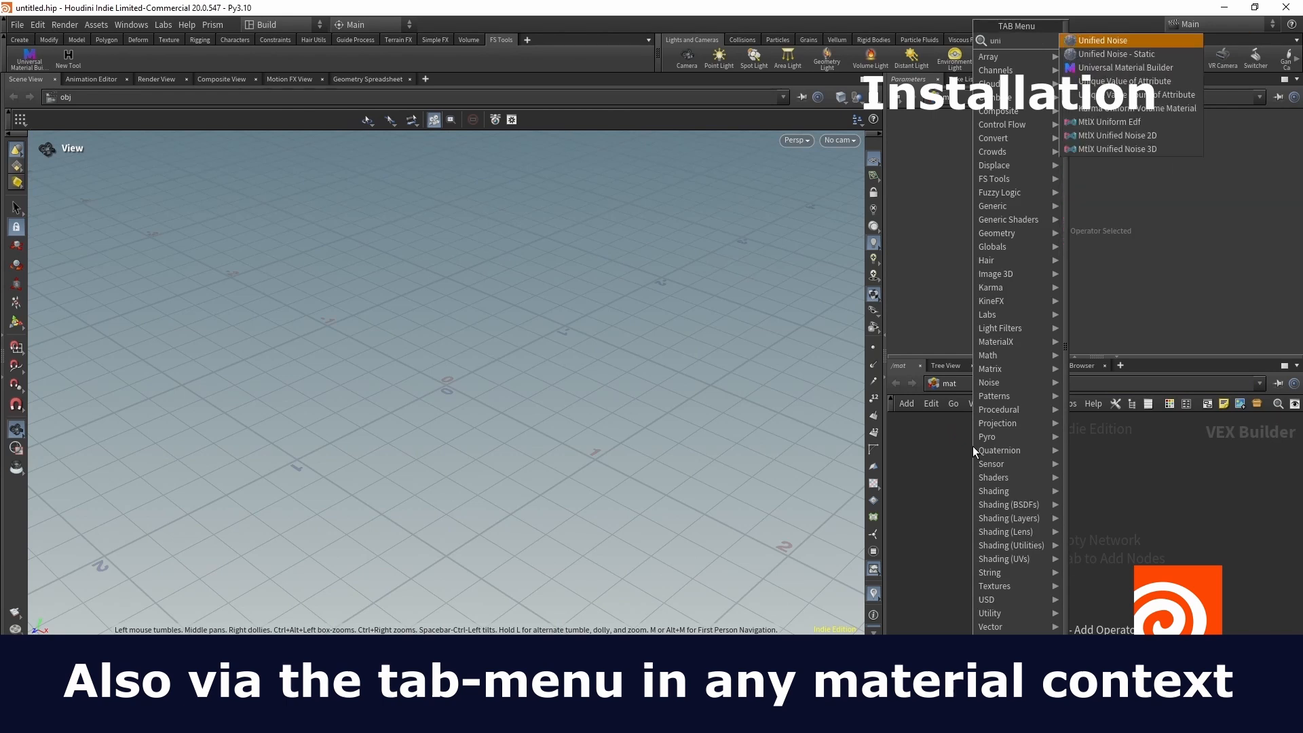
Launch Universal Material Builder from the mat network's tab-menu search for 'uni'.
click(1124, 68)
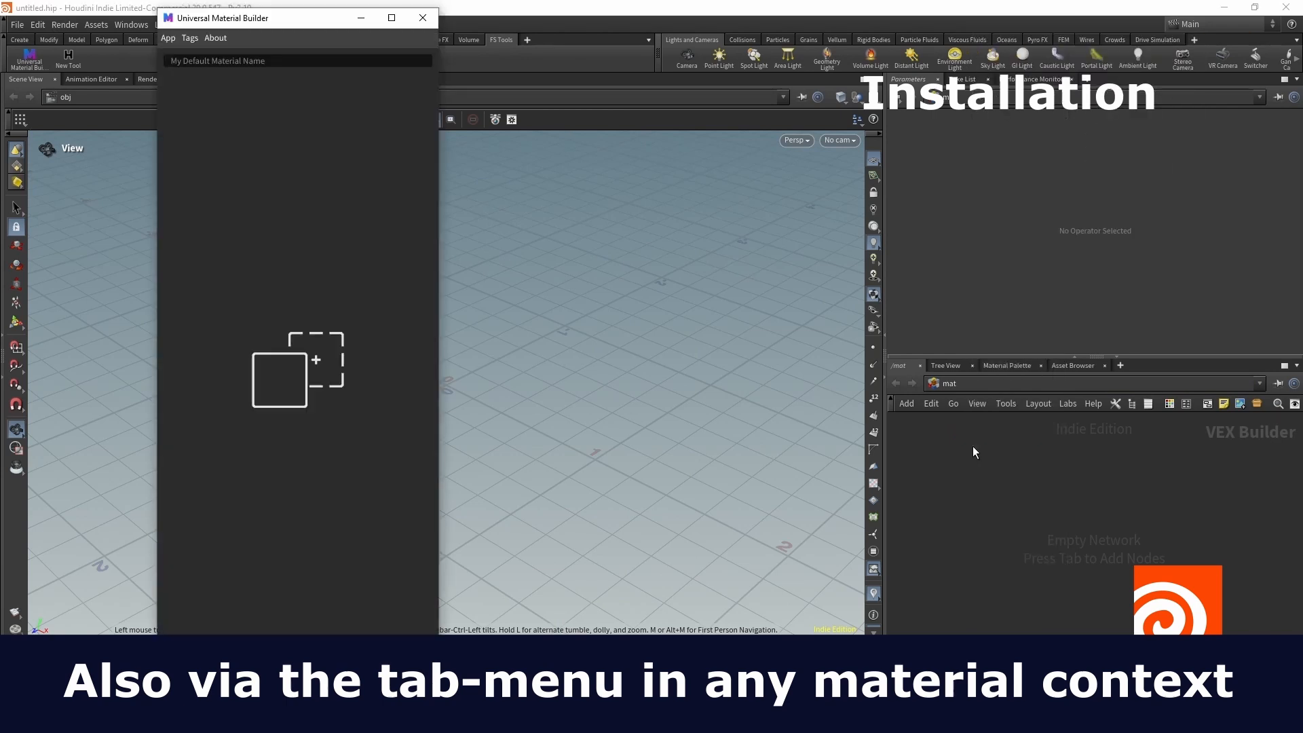